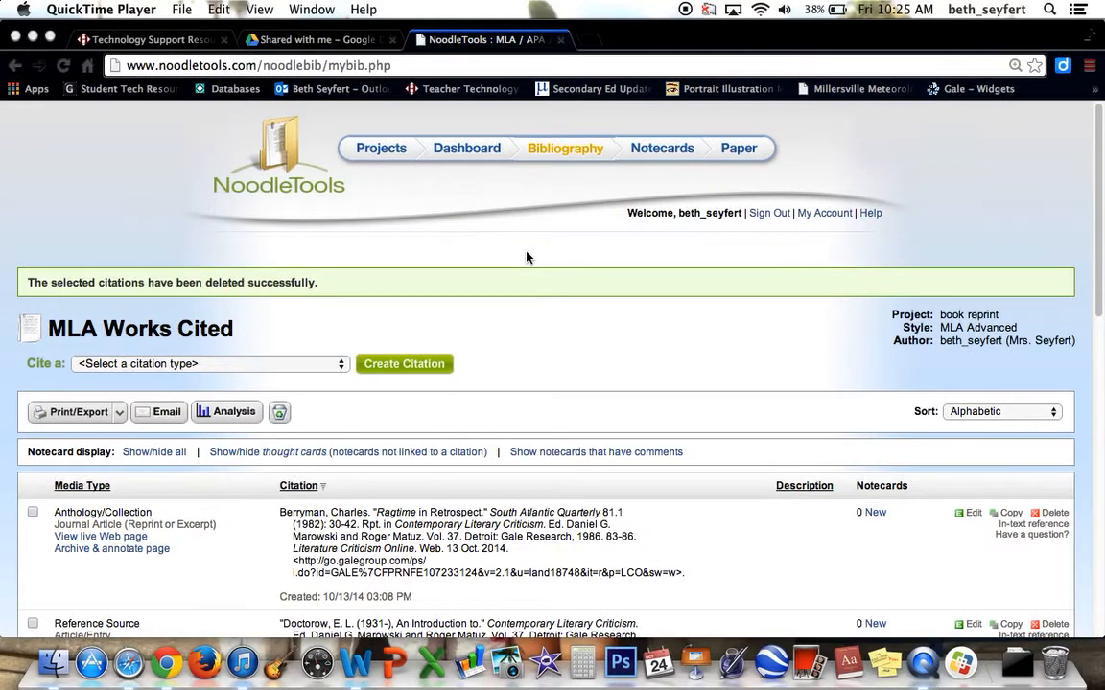
Step: Create a Book citation and continue to the blank MLA Advanced book form
left_click(208, 363)
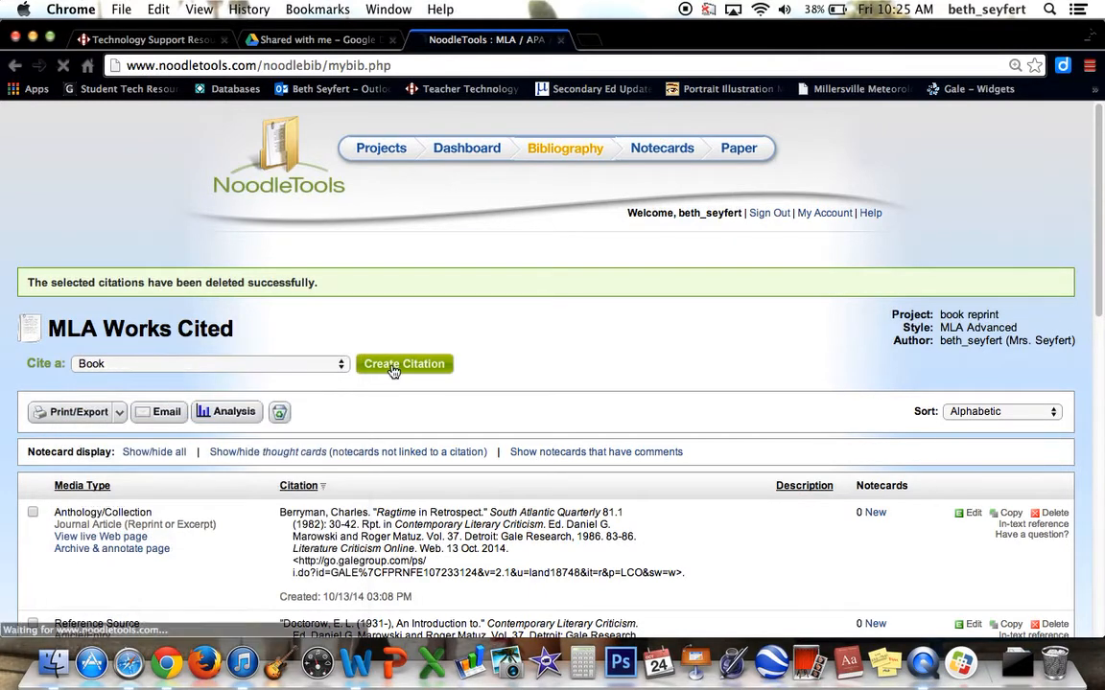
left_click(403, 363)
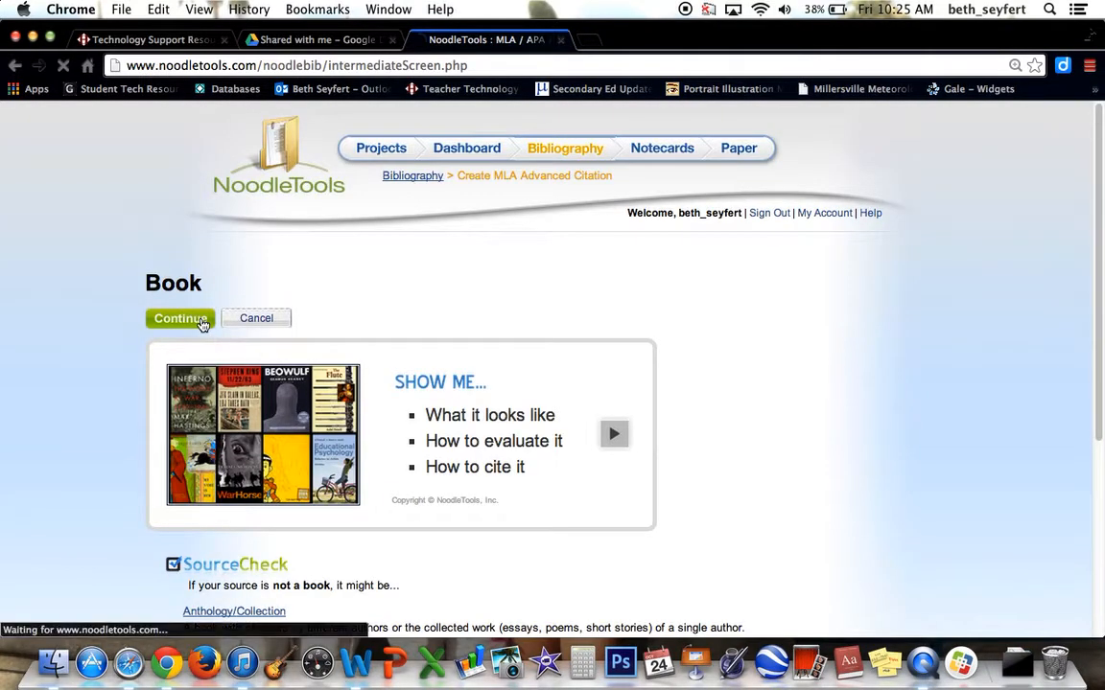
left_click(180, 319)
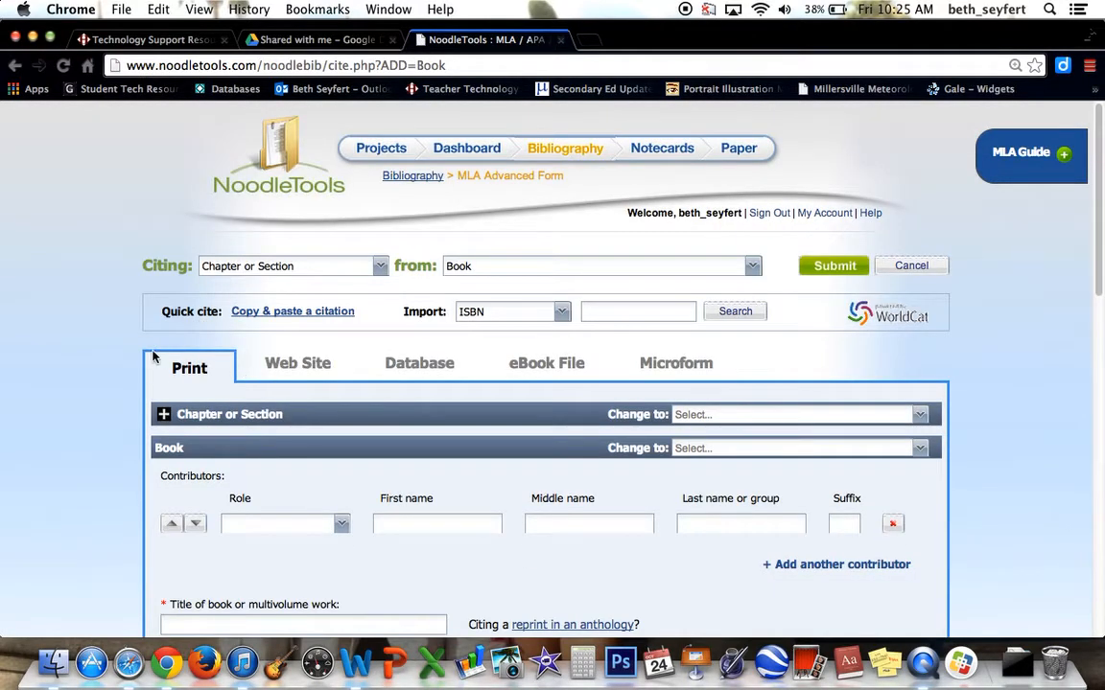
mouse_move(546, 363)
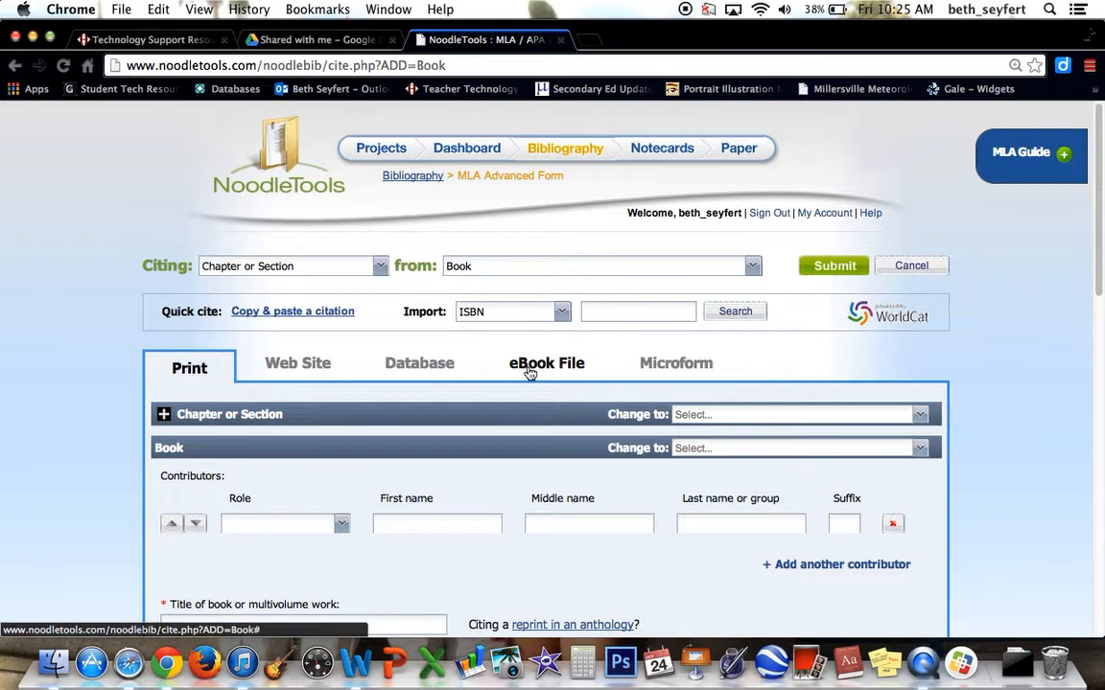
Step: Set the source format to eBook File with digital file type 'Kindle file'
left_click(545, 363)
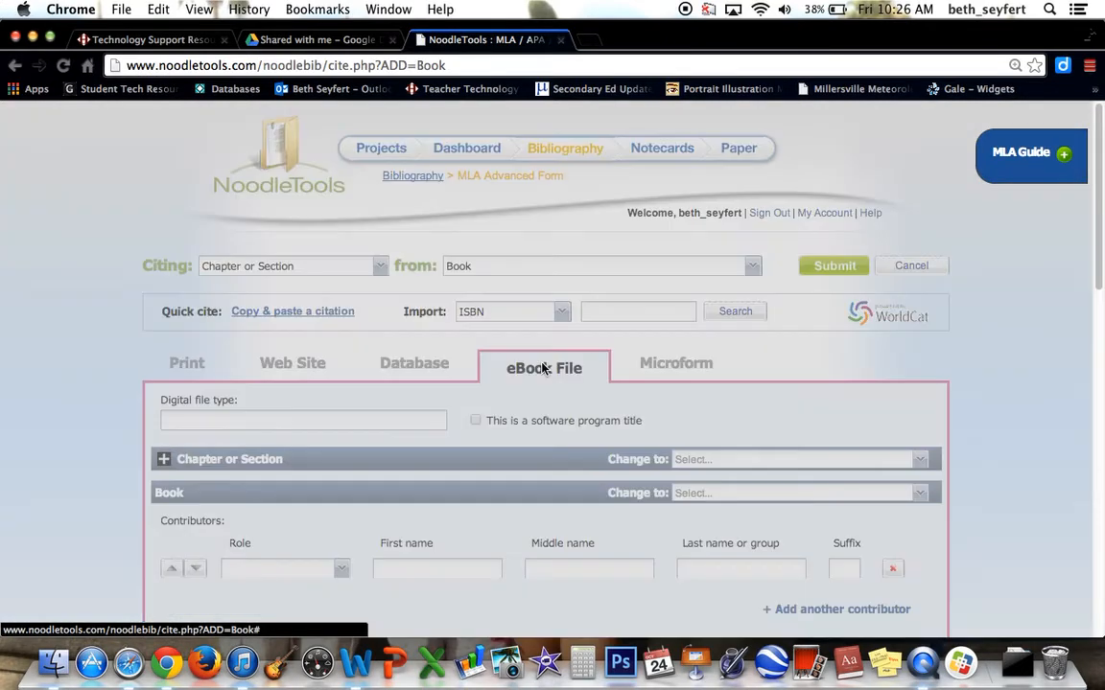
left_click(304, 420)
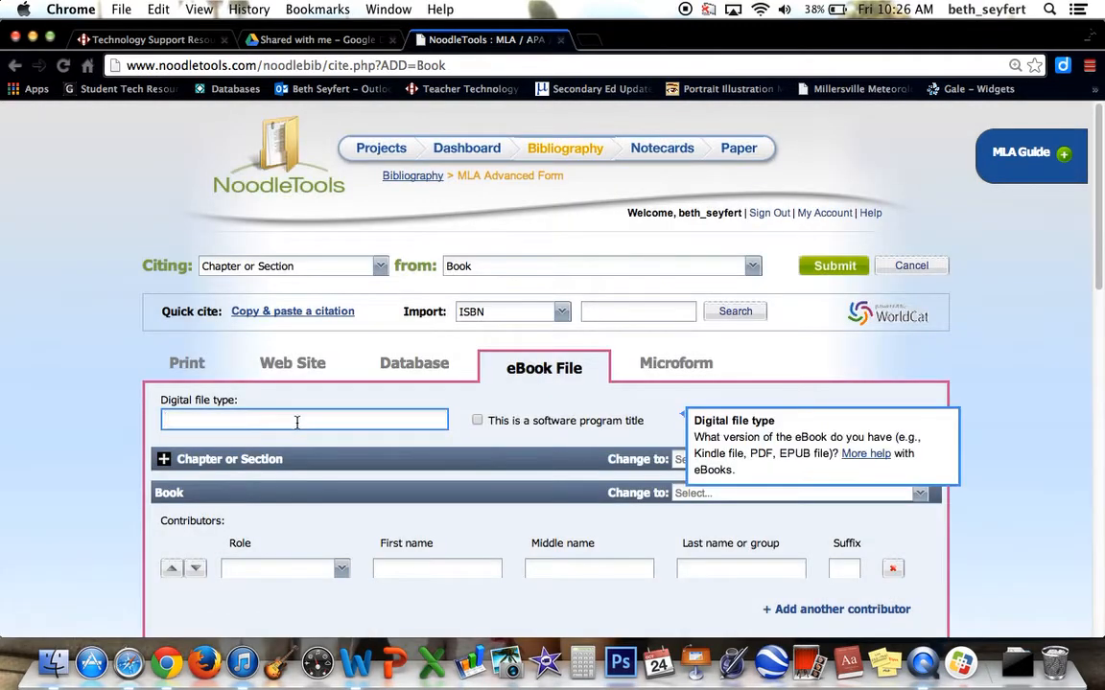
type("K")
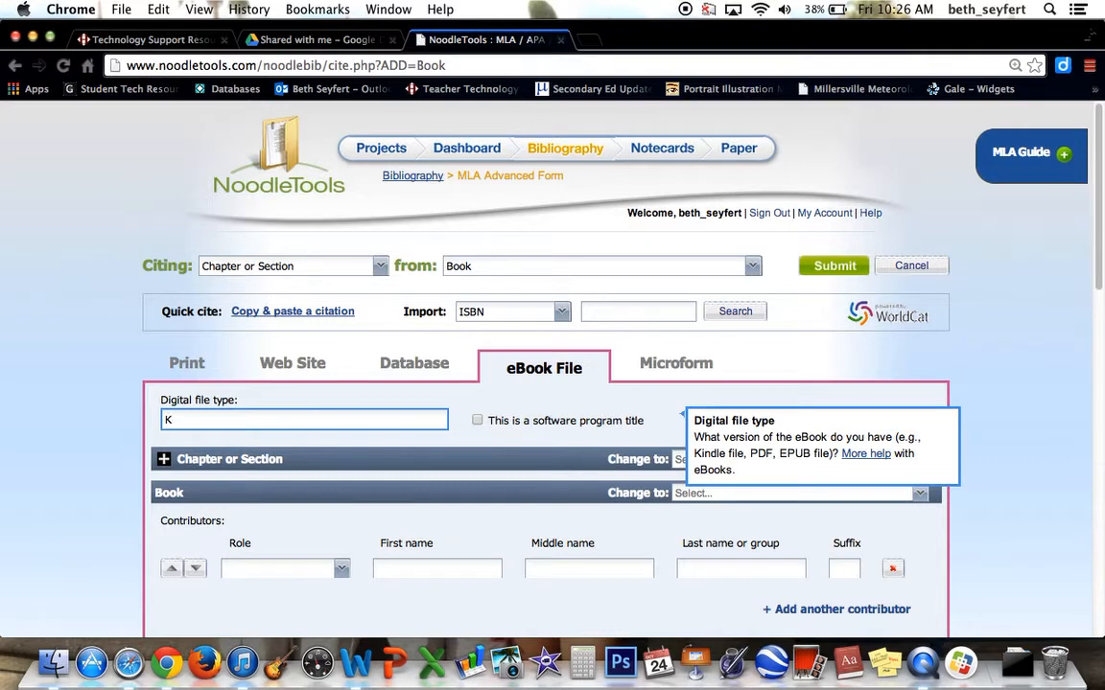
type("indle")
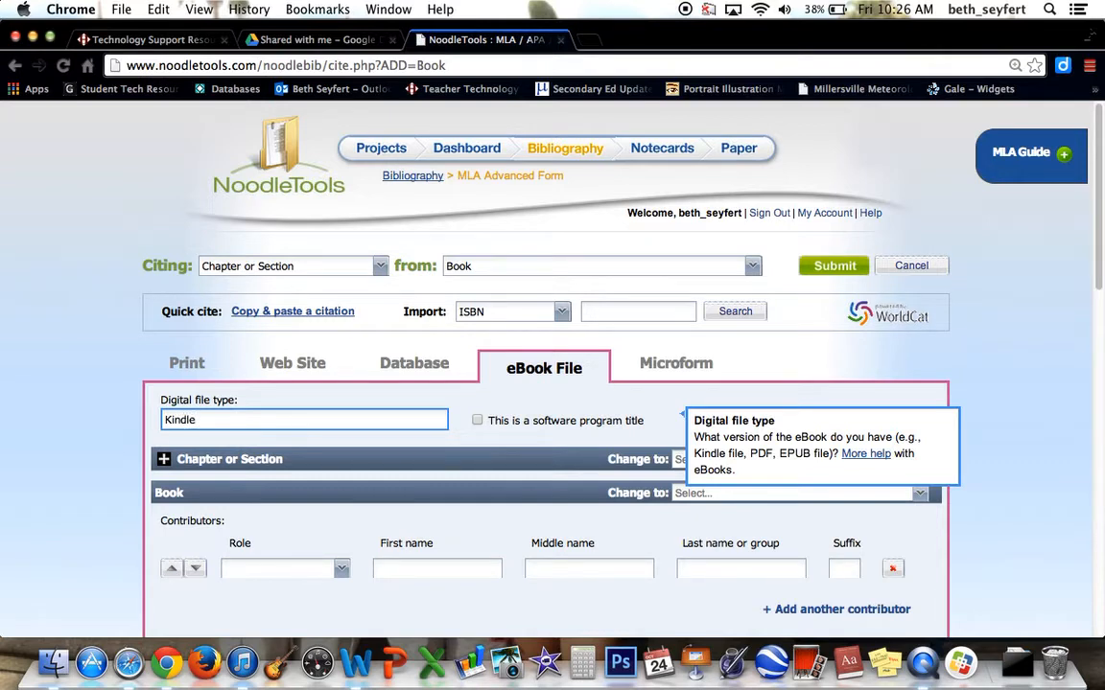
type("file")
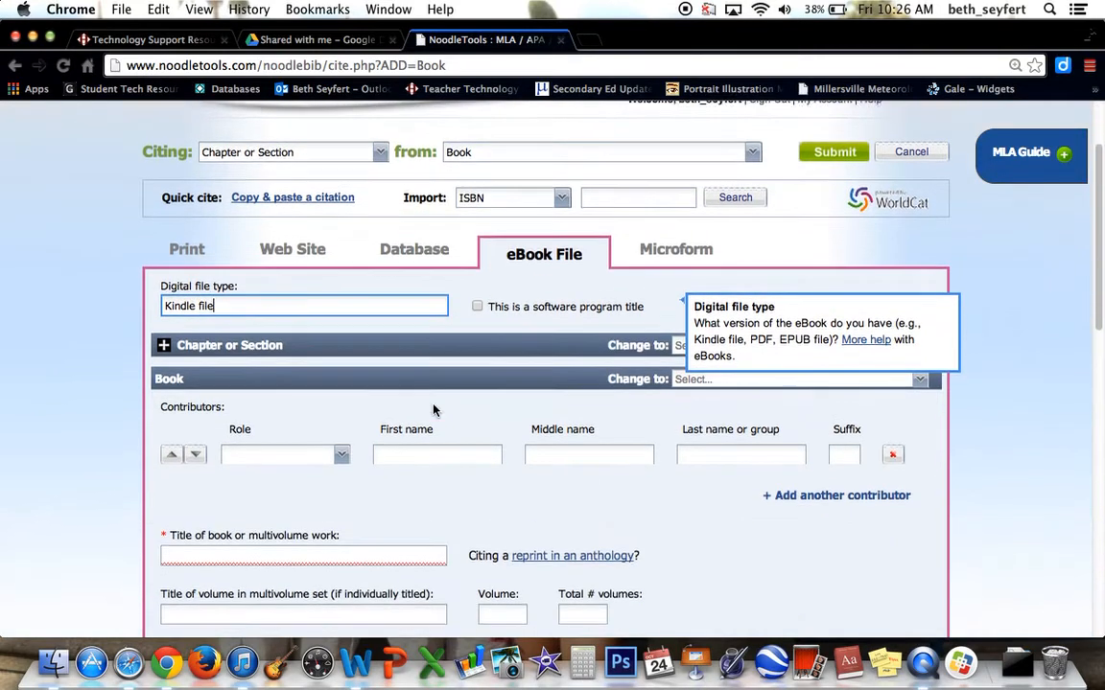
Step: Enter Author role, title 'Pride and Prejudice', Barnes and Noble, New York, 2010
scroll("down", 3)
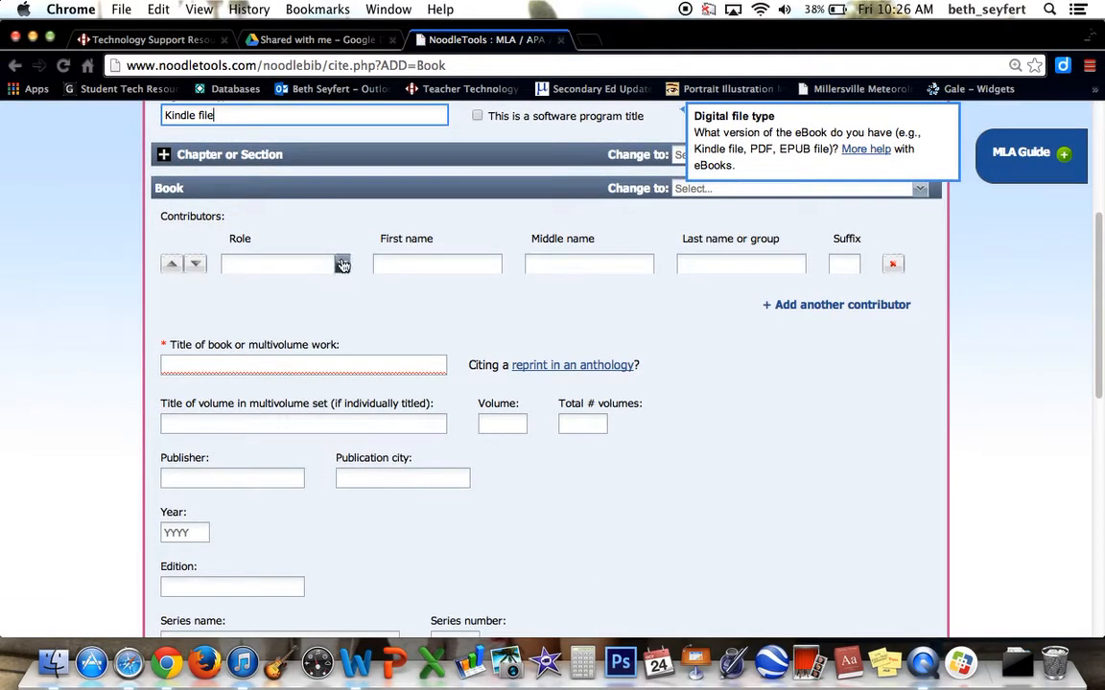
left_click(342, 263)
type("Austen")
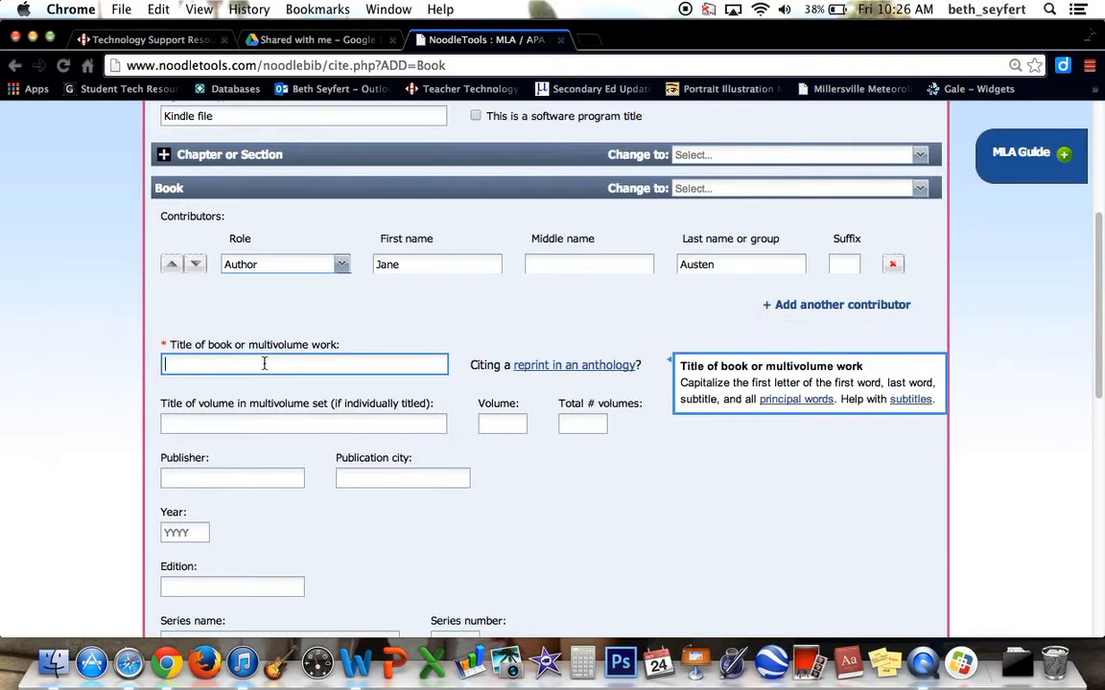
type("Pride and Prejudice")
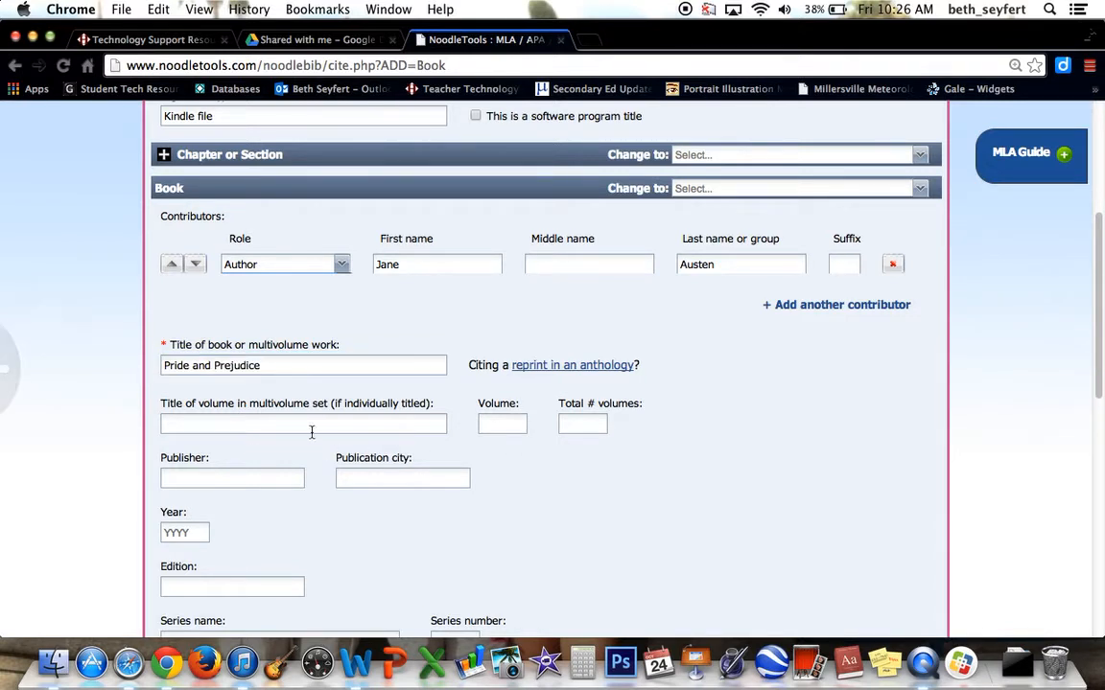
type("Barn")
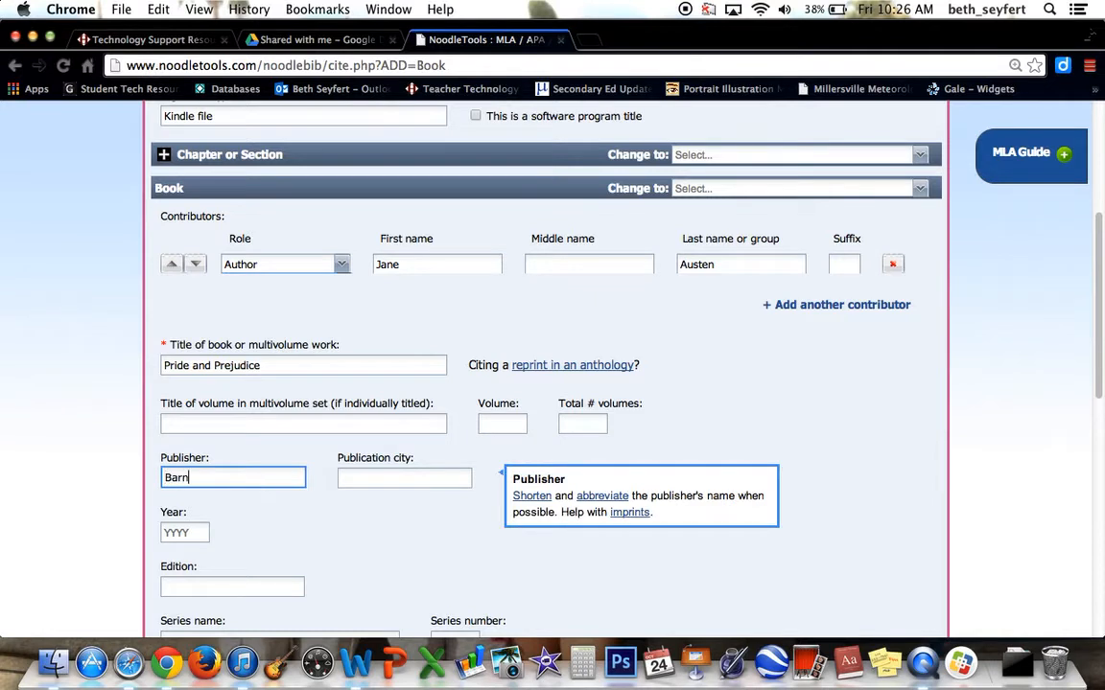
type("es and Noble")
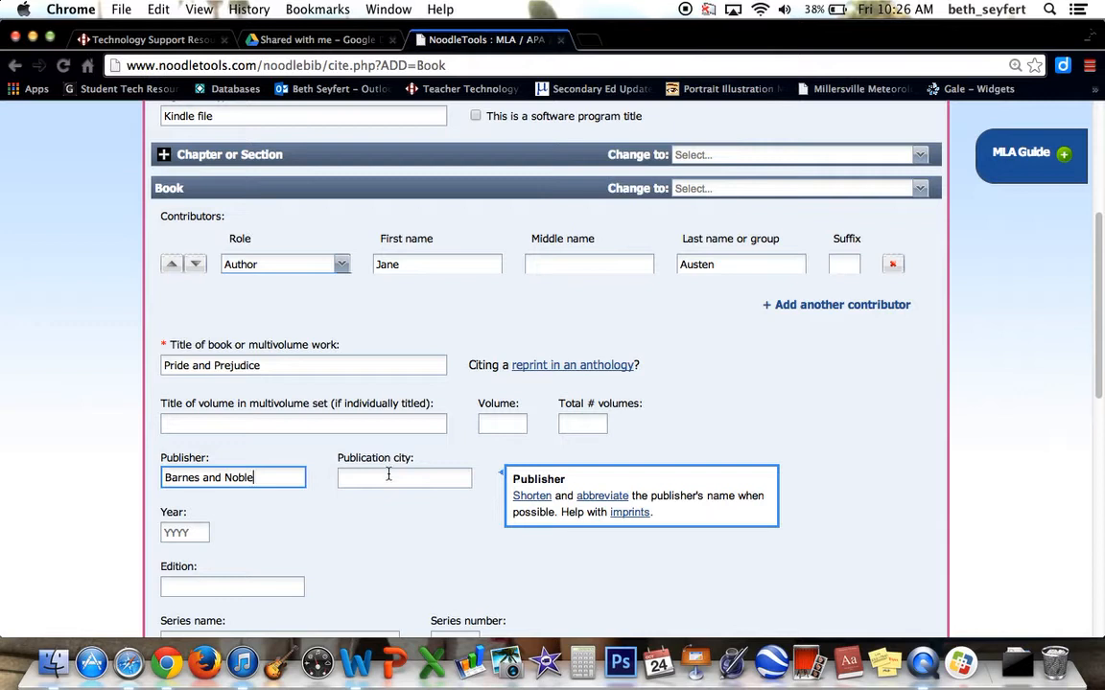
type("New York")
left_click(184, 533)
type("2")
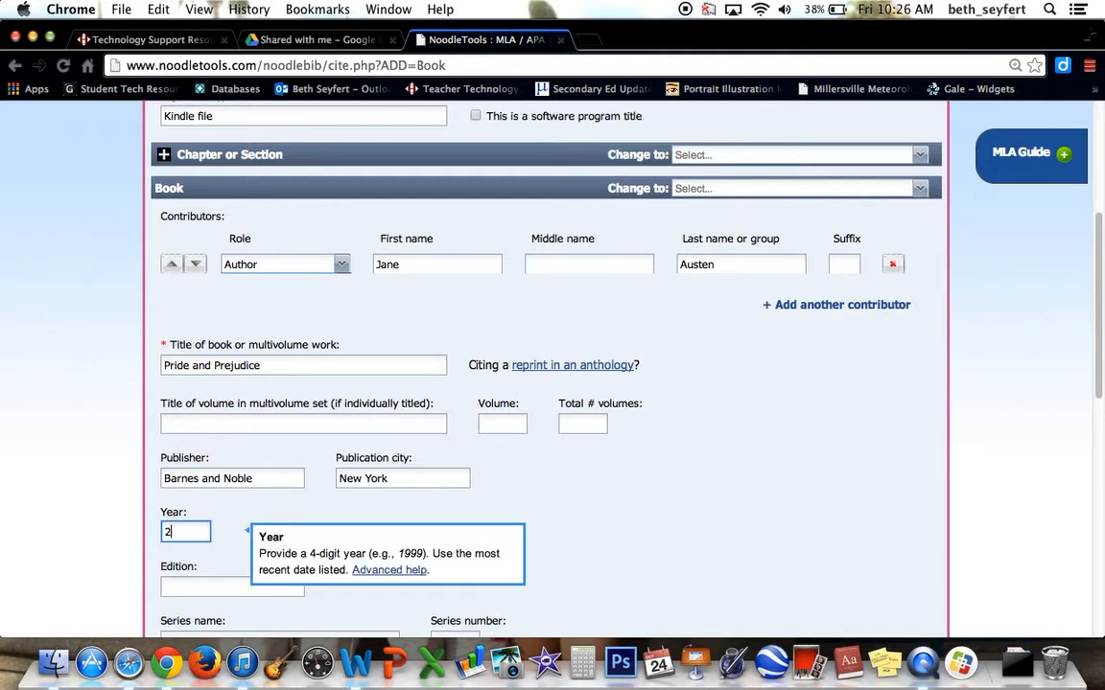
type("010")
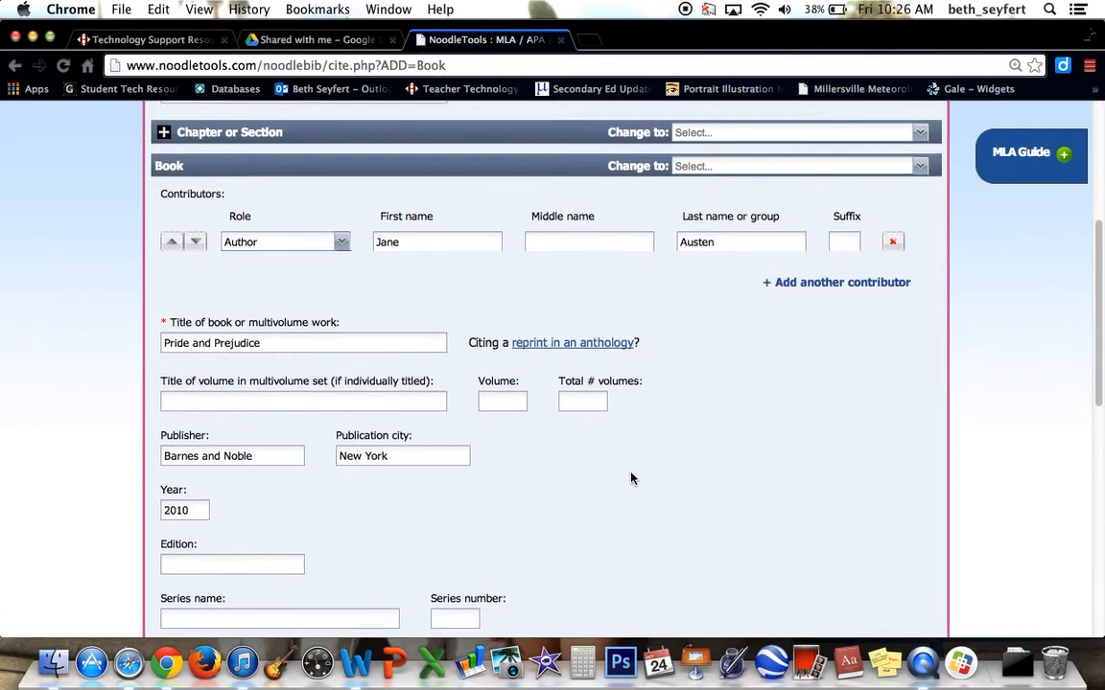
Step: Submit the Austen citation to the MLA Works Cited list
scroll("down", 3)
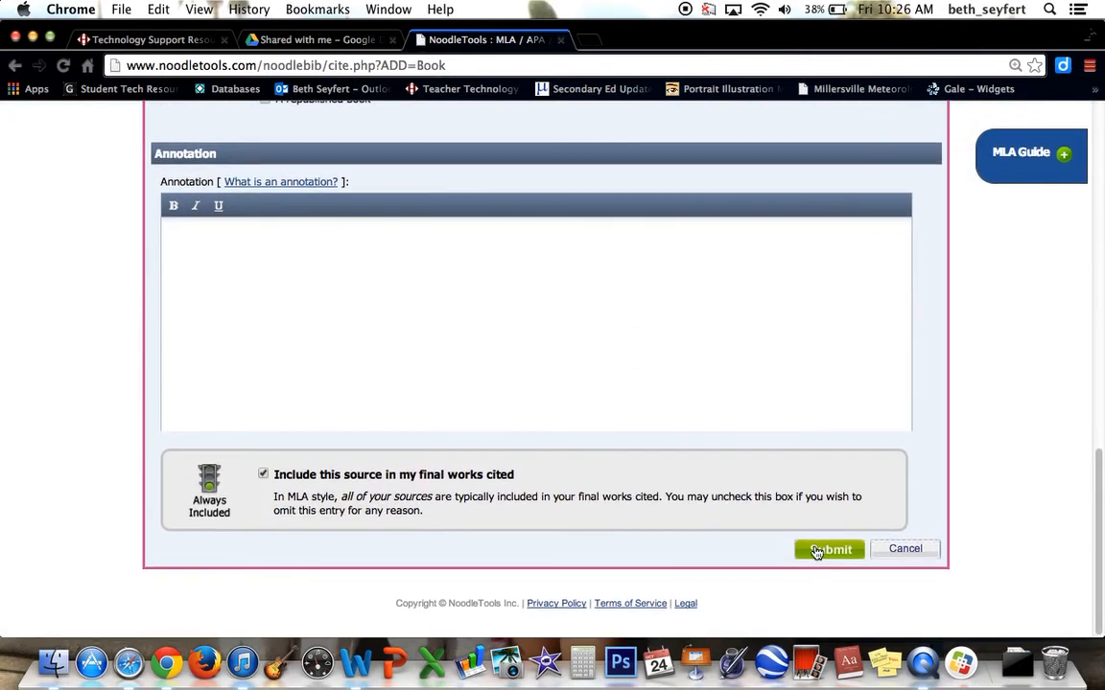
left_click(828, 548)
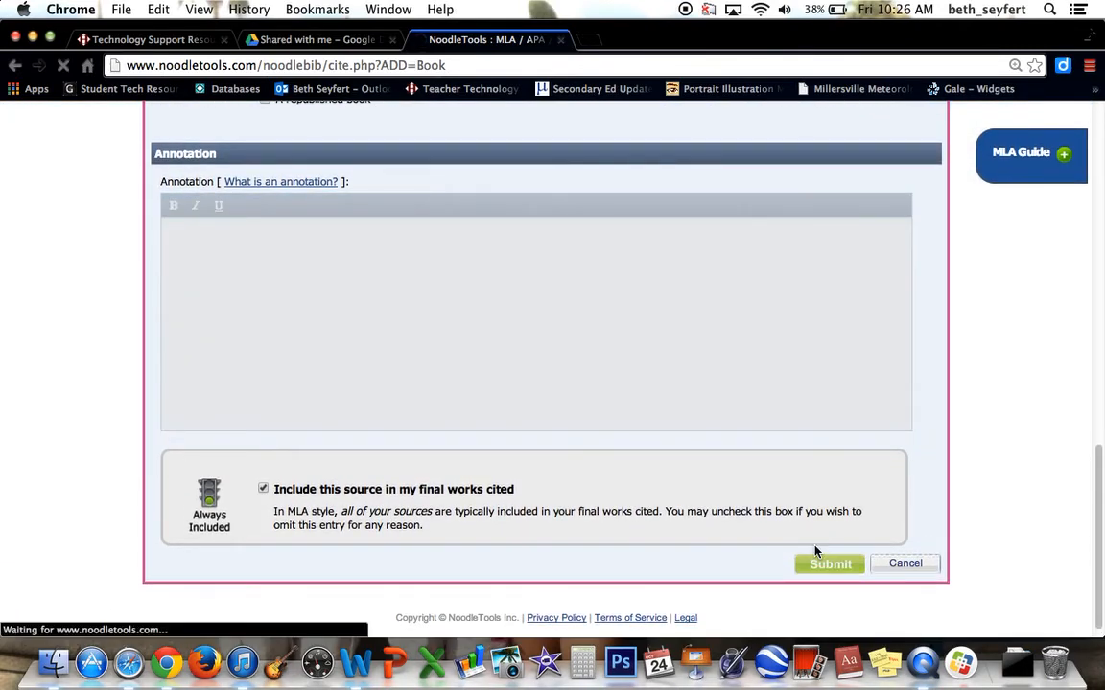
left_click(830, 563)
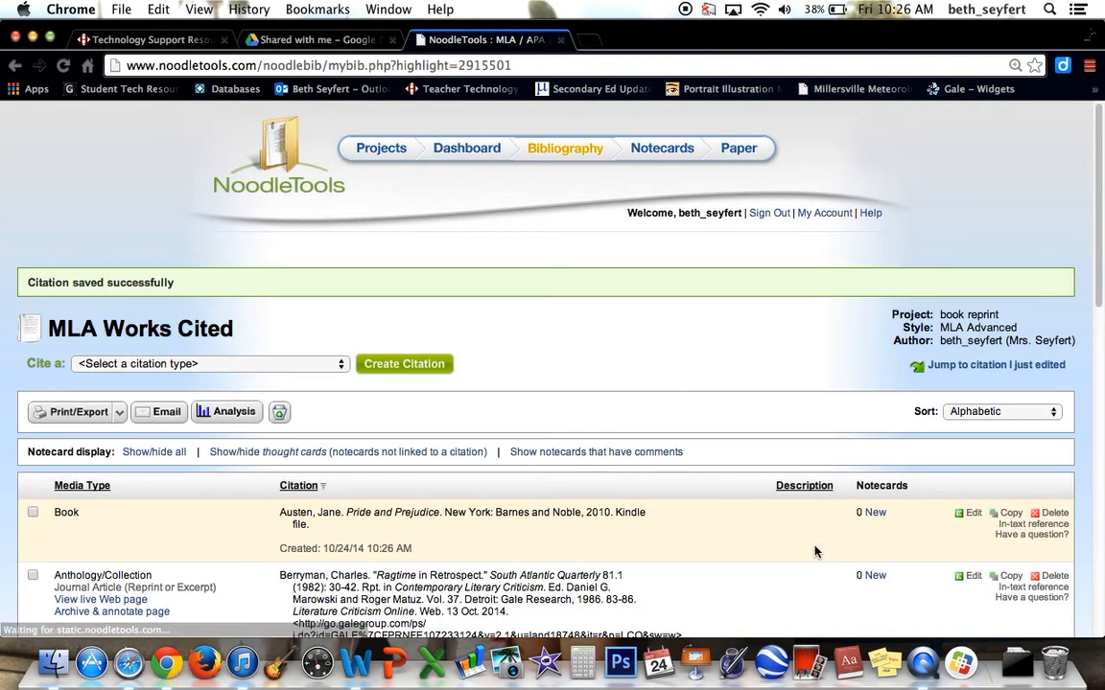
scroll("down", 3)
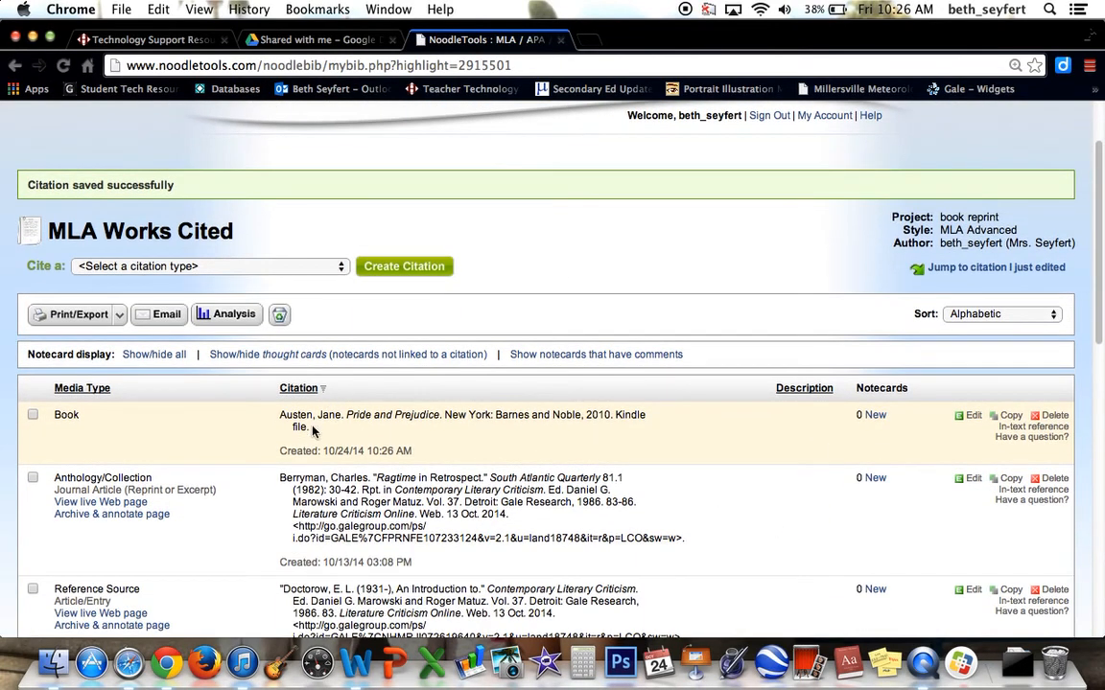
mouse_move(407, 449)
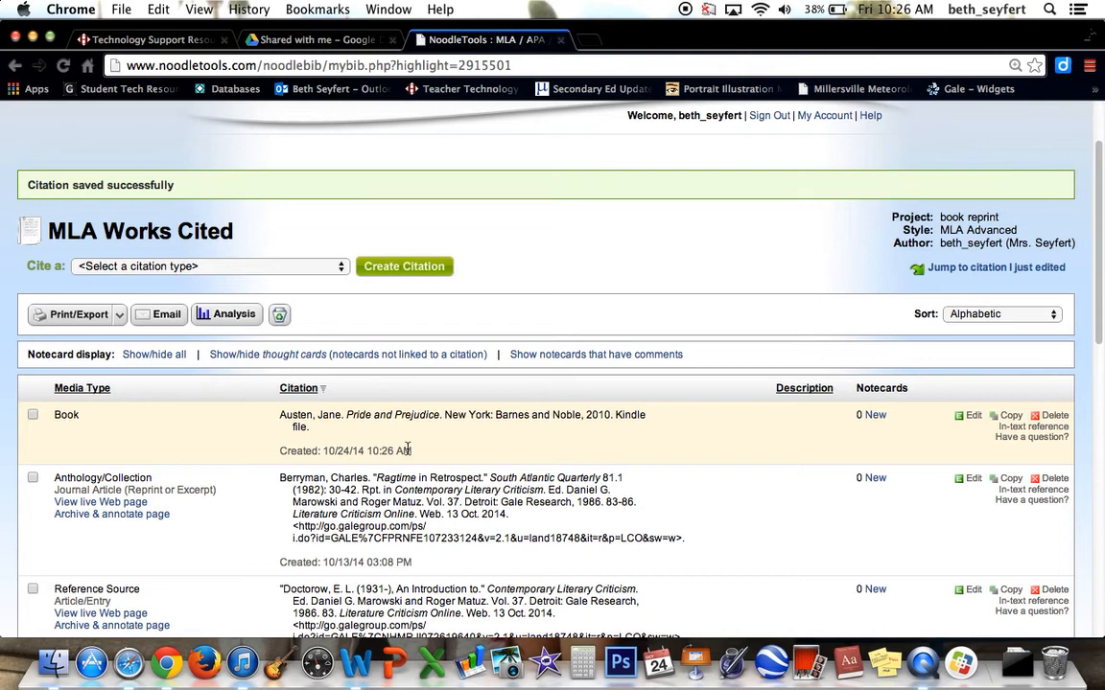
mouse_move(497, 430)
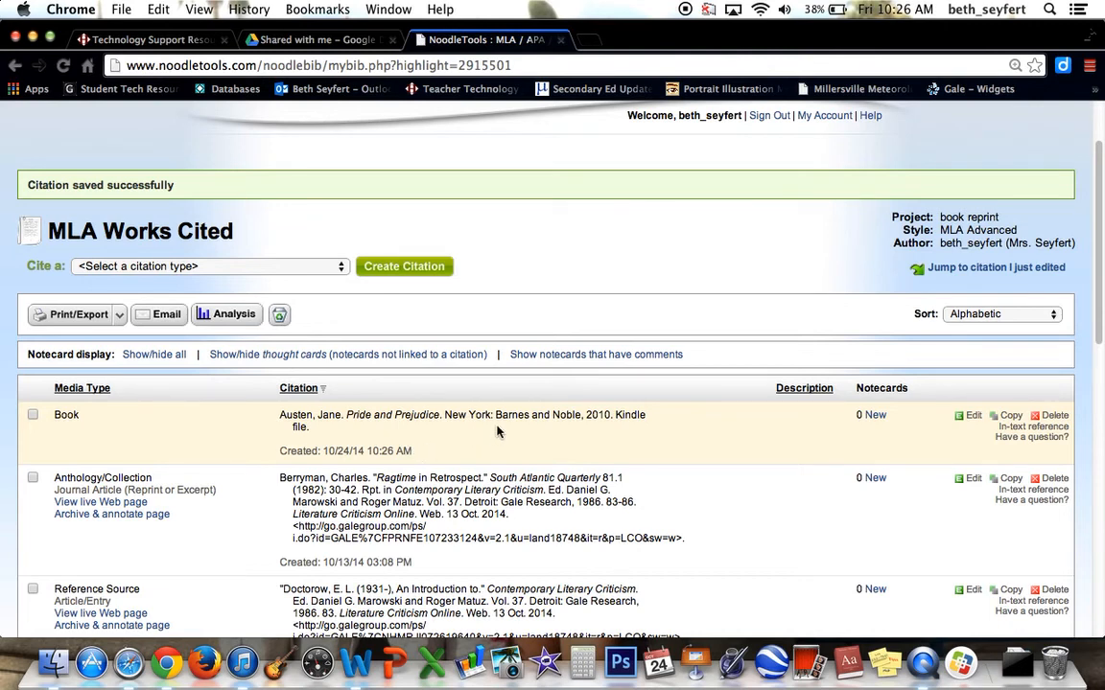